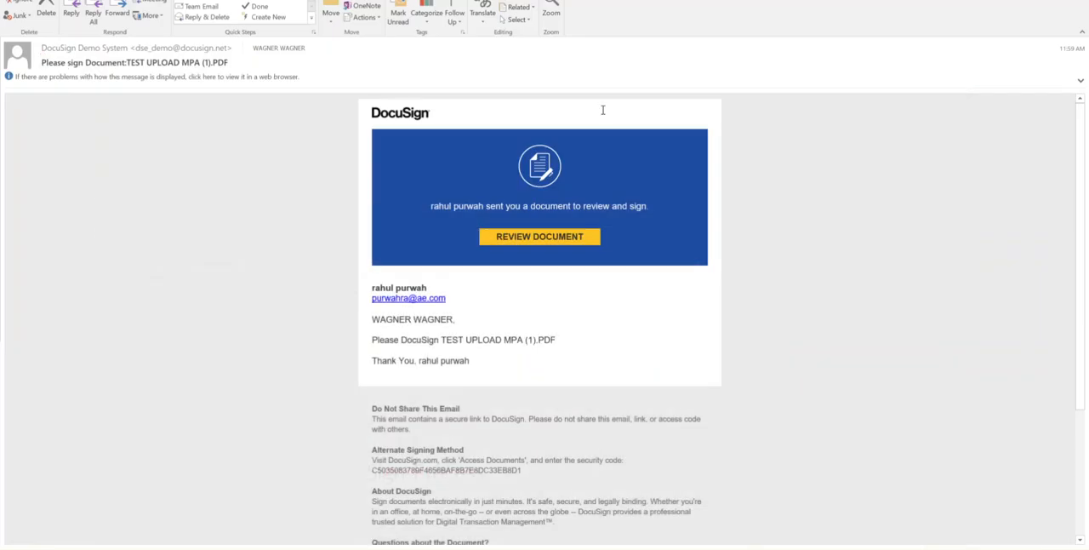
mouse_move(541, 242)
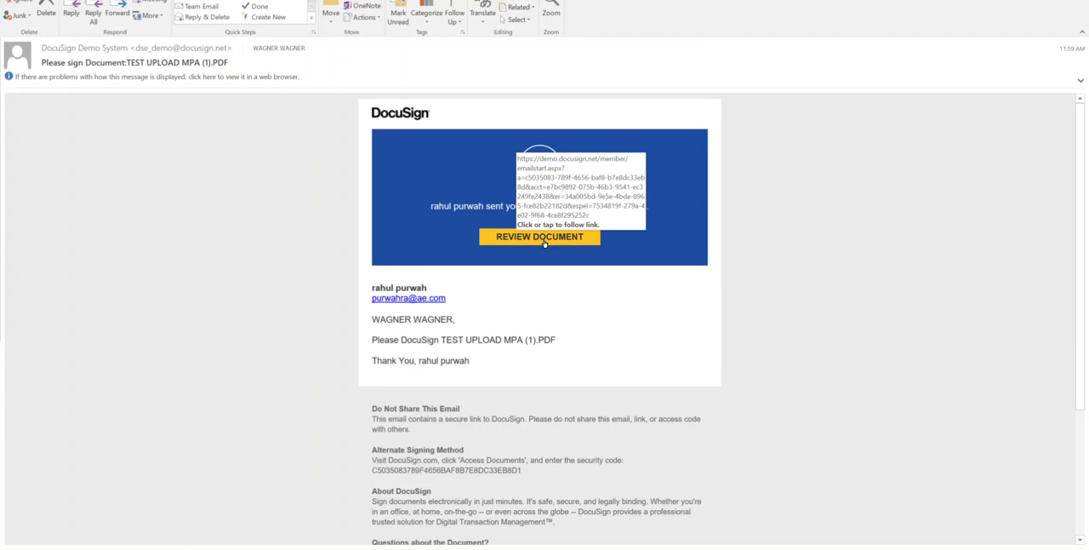
Follow the REVIEW DOCUMENT link in the DocuSign email to load the agreement.
click(540, 236)
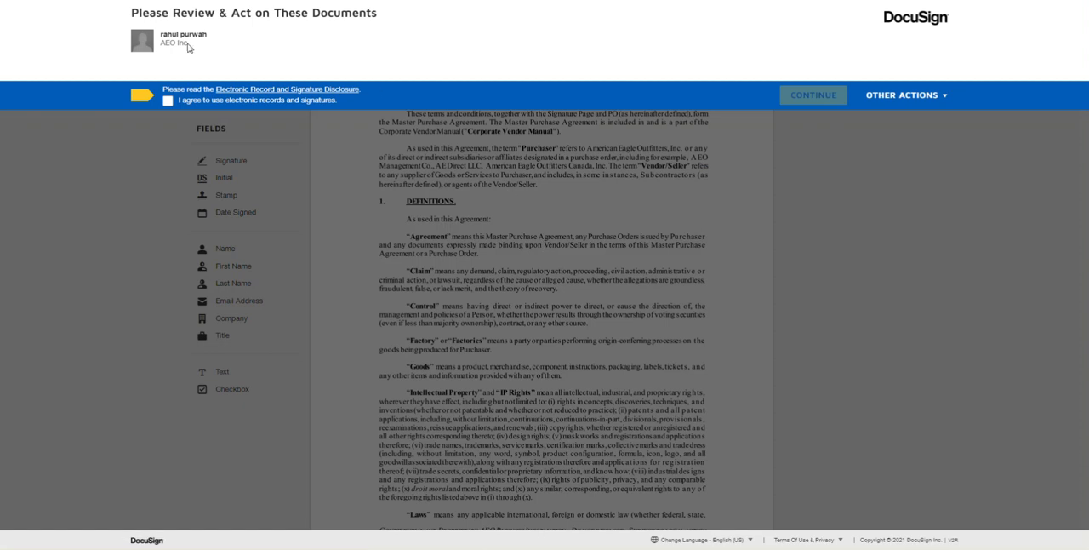
Accept the electronic records and signatures disclosure and continue into the Master Purchase Agreement.
click(167, 100)
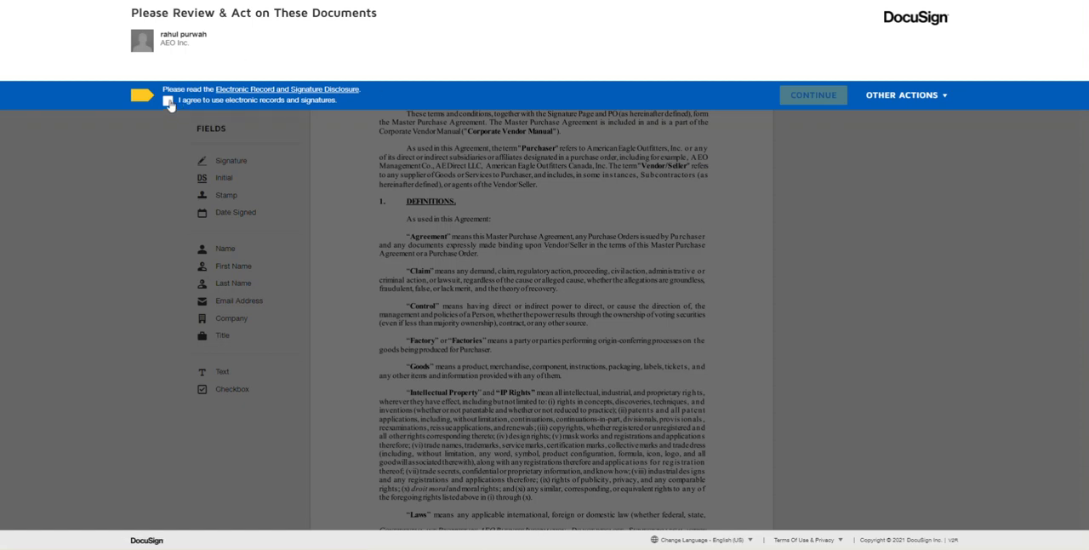
click(168, 98)
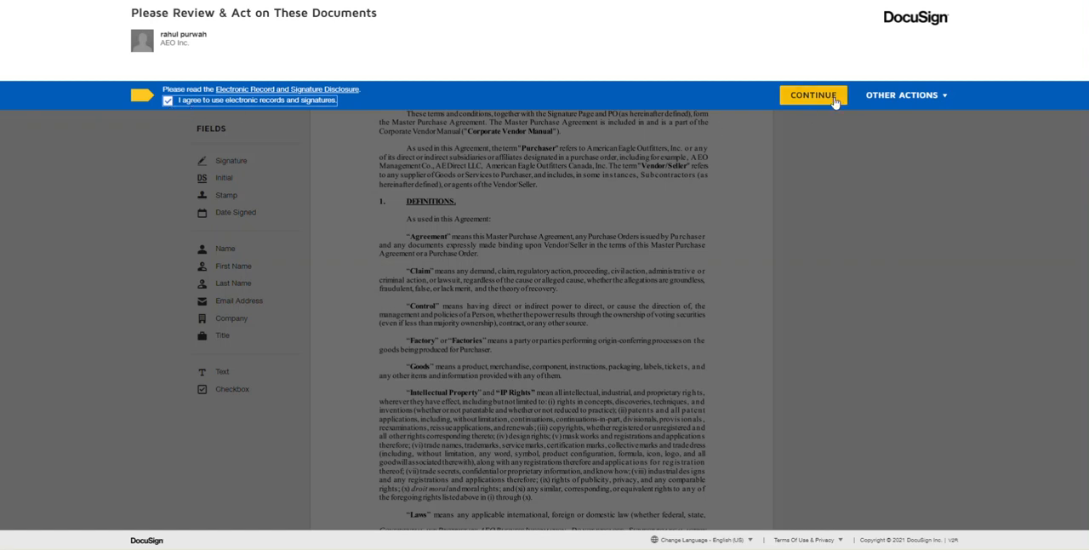
click(811, 95)
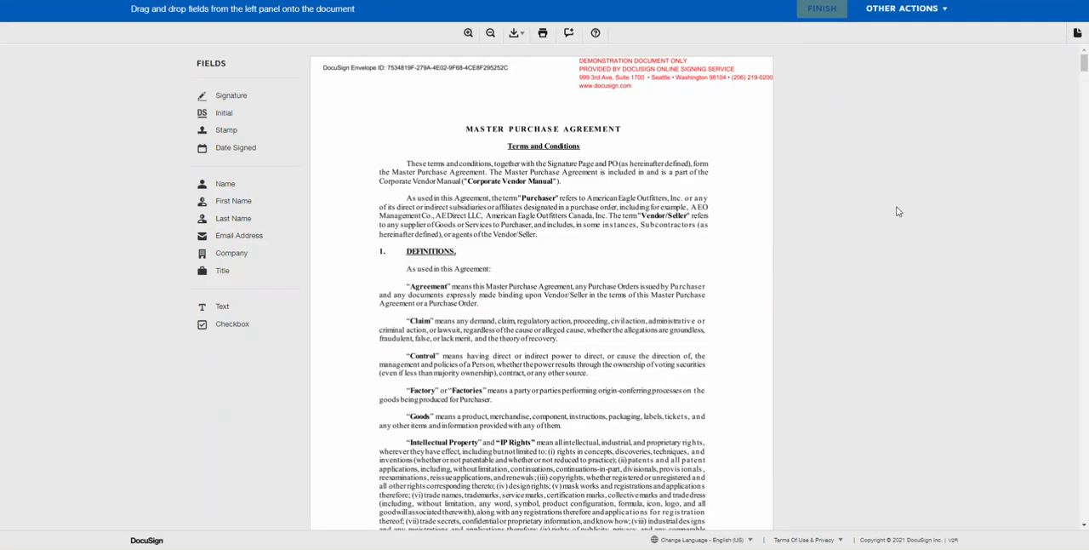
Scroll to page 20, the signature page with the PURCHASER and VENDOR/SELLER blocks.
scroll(down, 3)
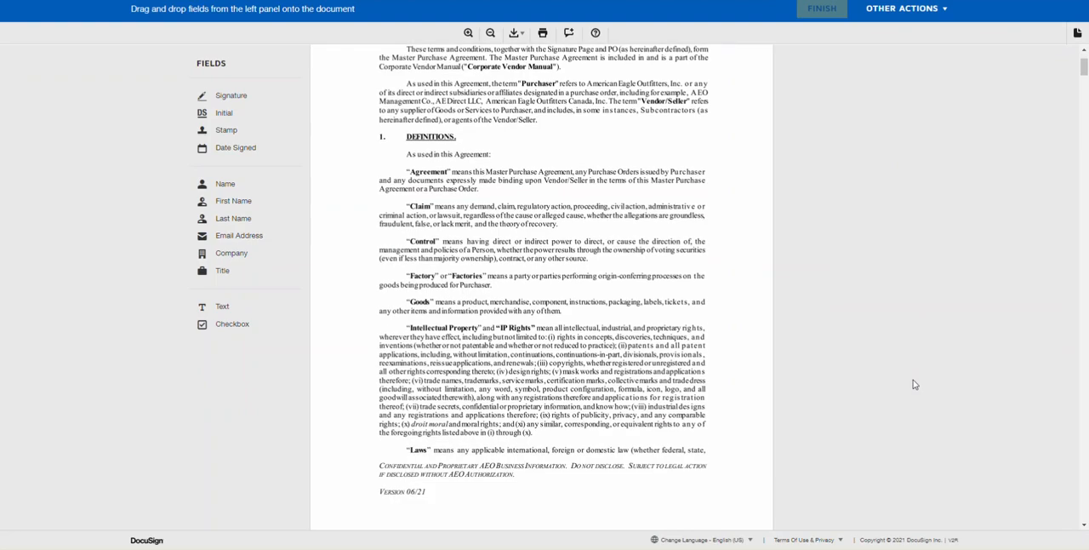
scroll(down, 3)
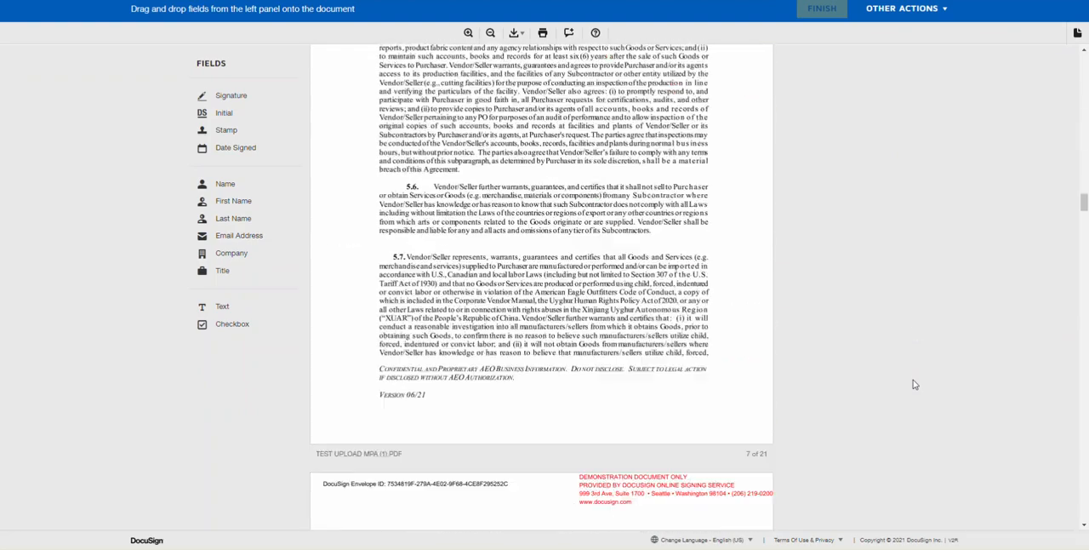
scroll(down, 3)
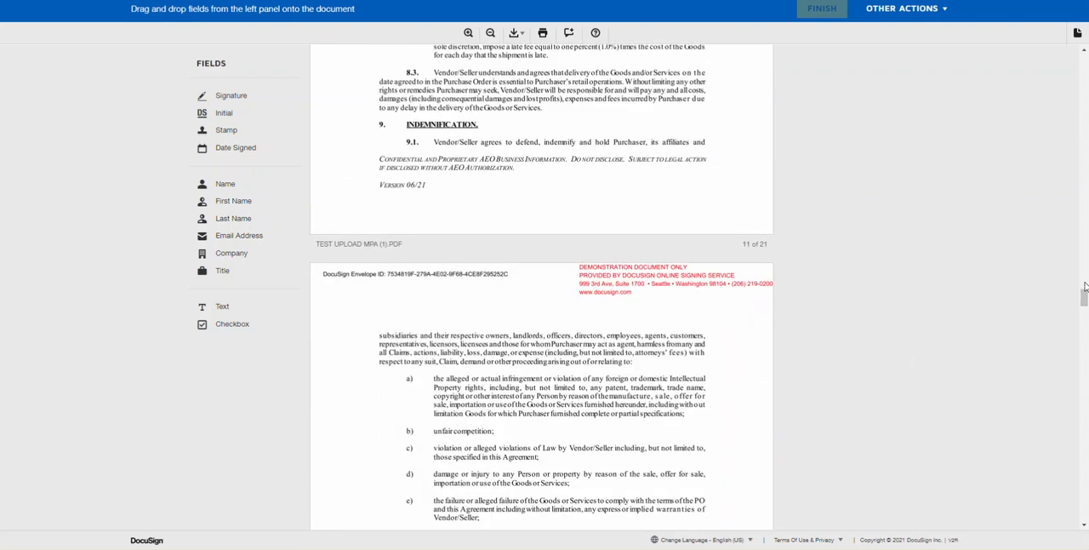
scroll(down, 3)
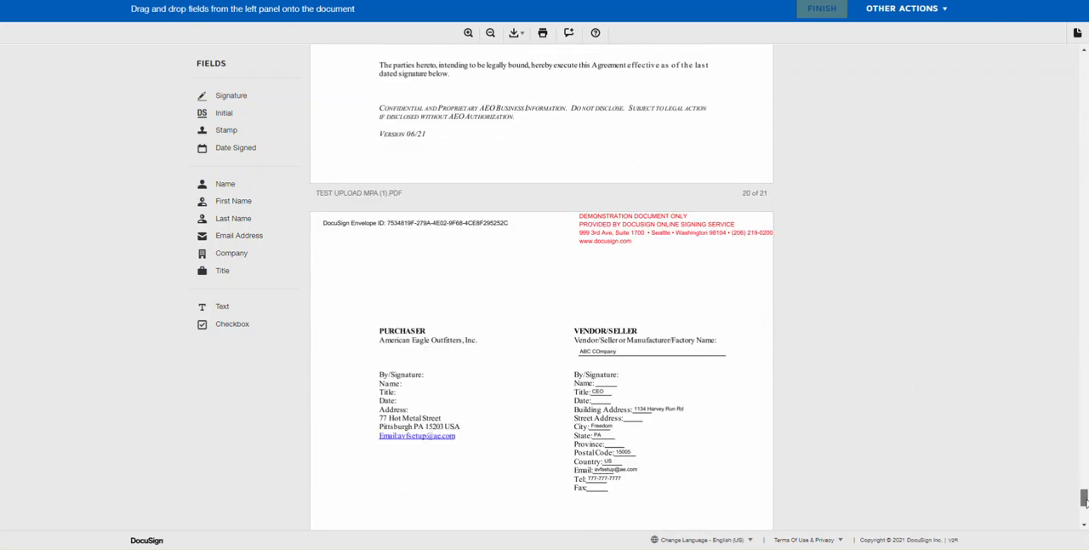
scroll(down, 3)
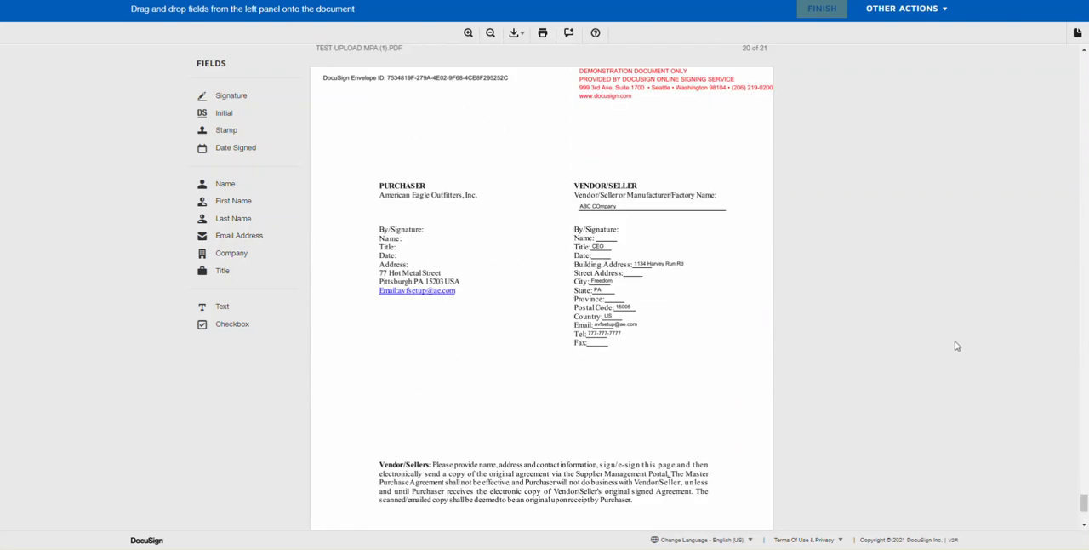
mouse_move(250, 156)
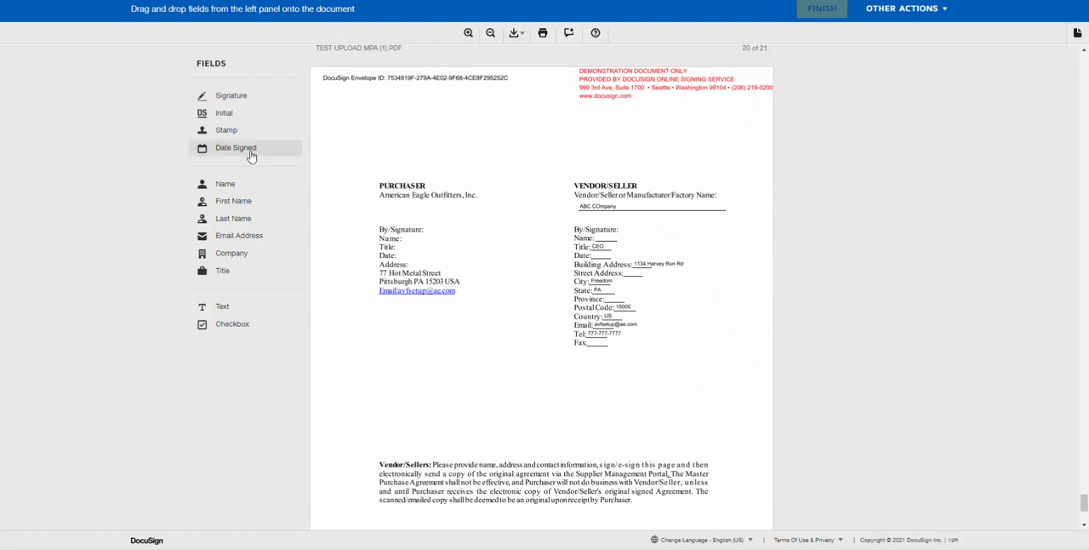
mouse_move(226, 158)
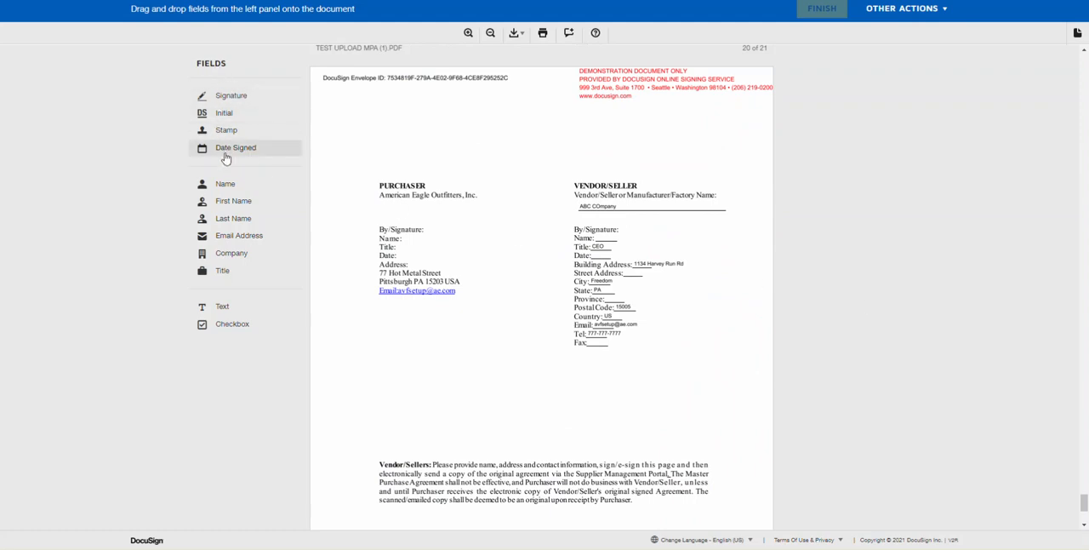
mouse_move(243, 286)
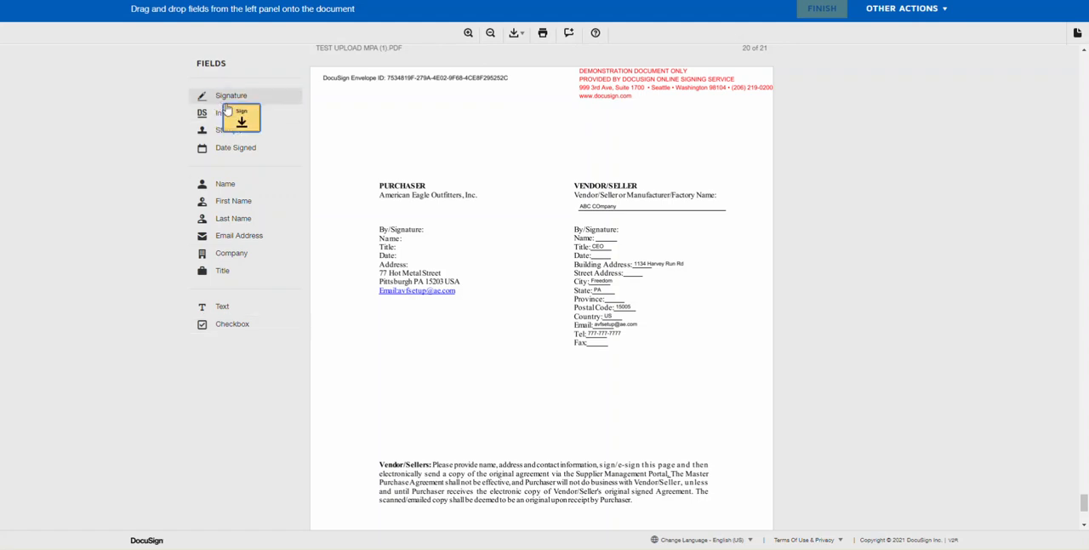
Place a Signature field on the Vendor/Seller 'By Signature' line and start signing it.
drag(241, 116, 708, 229)
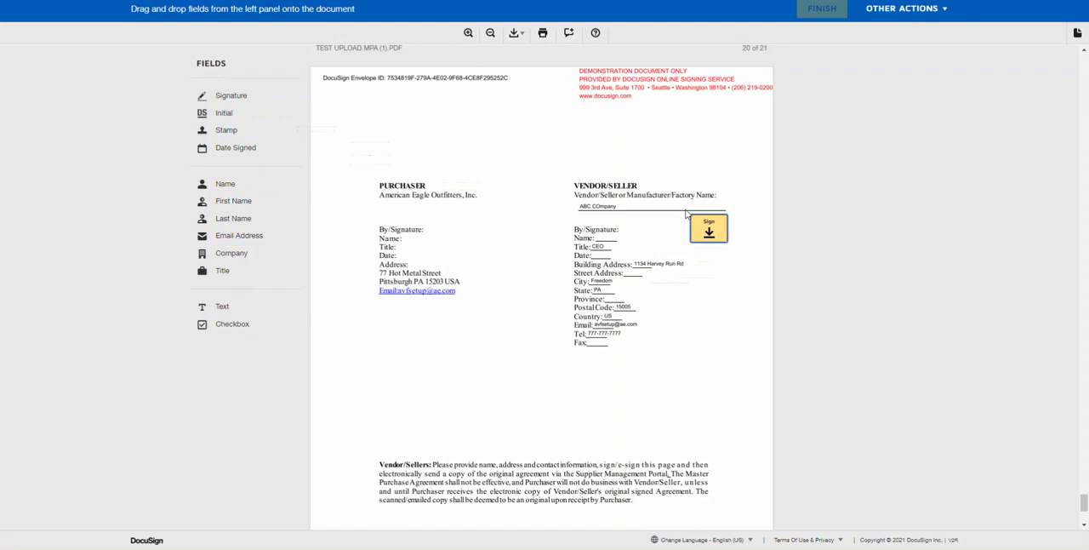
mouse_move(686, 204)
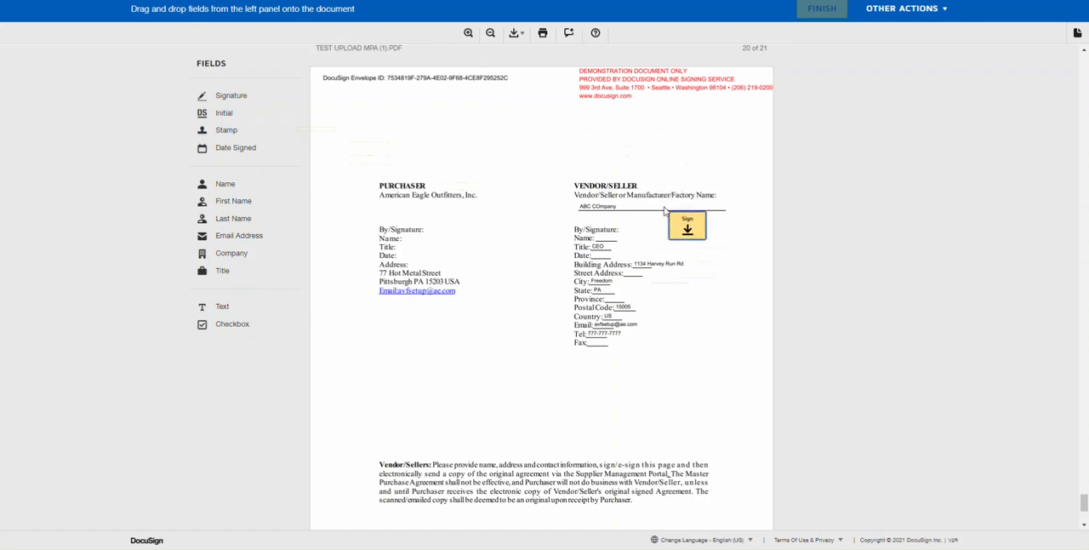
click(688, 224)
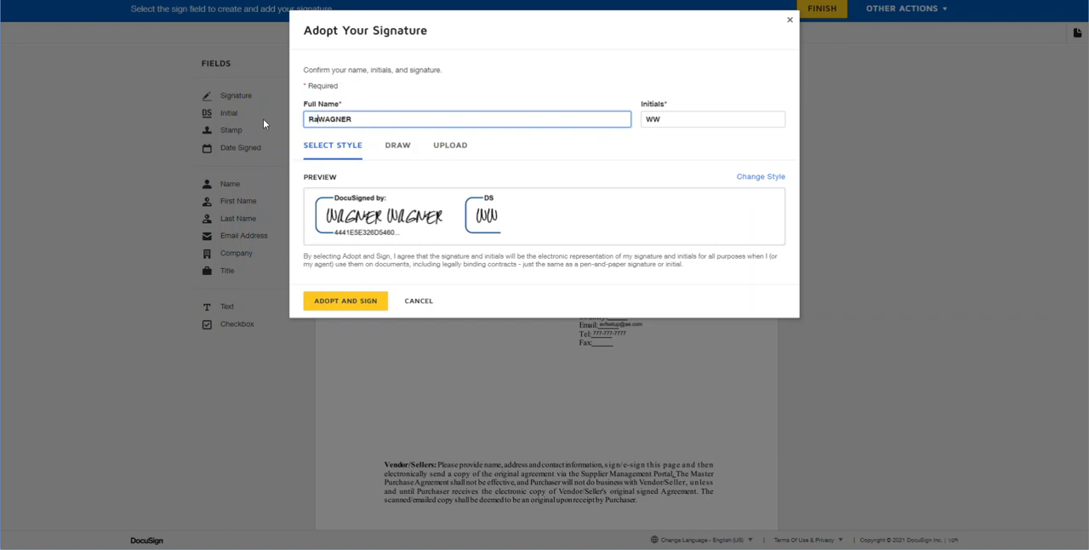
text(Rachel WAGNER)
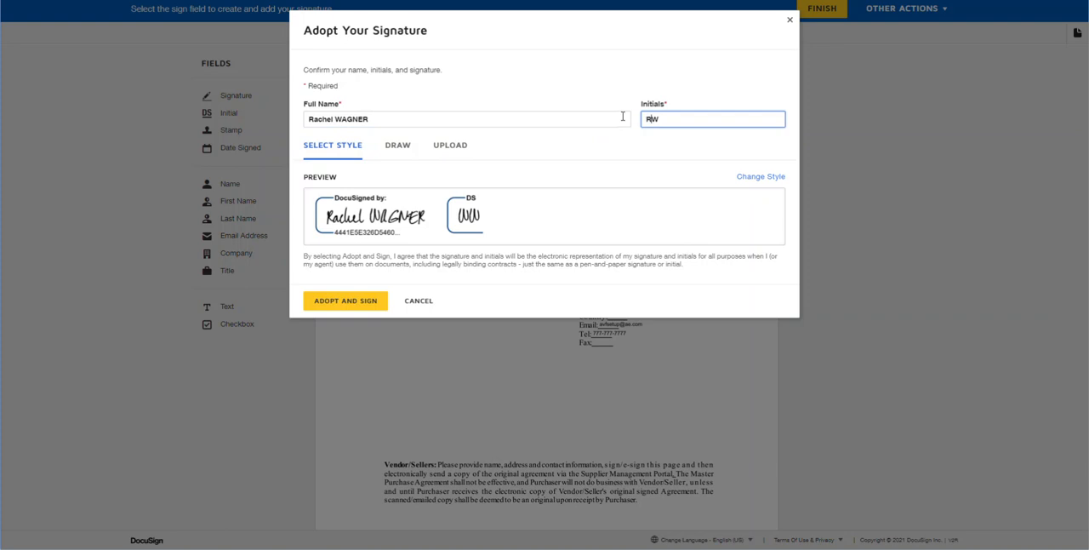
click(344, 299)
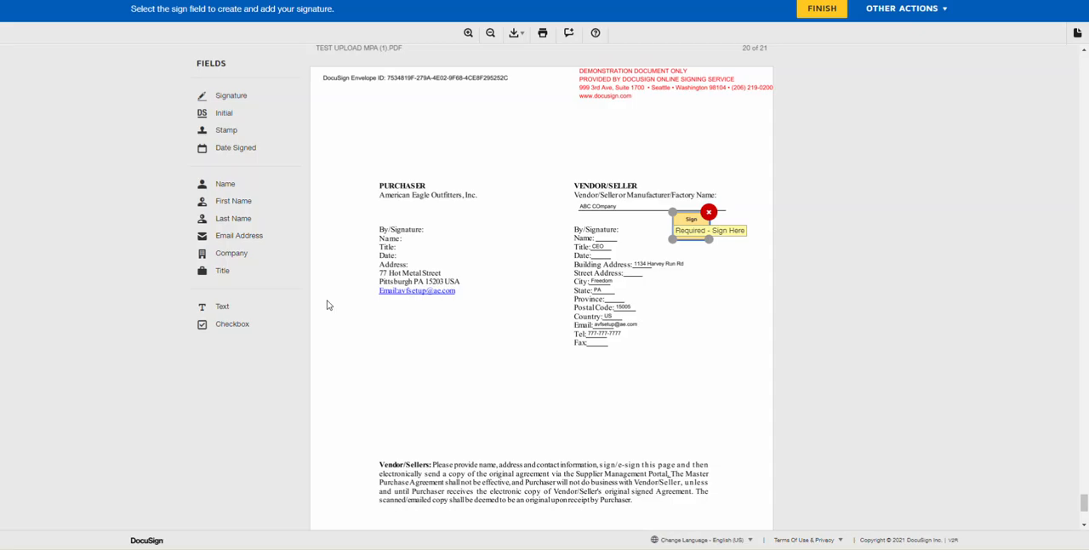
Sign the vendor signature field and add Date Signed and Name fields on the vendor block.
click(708, 229)
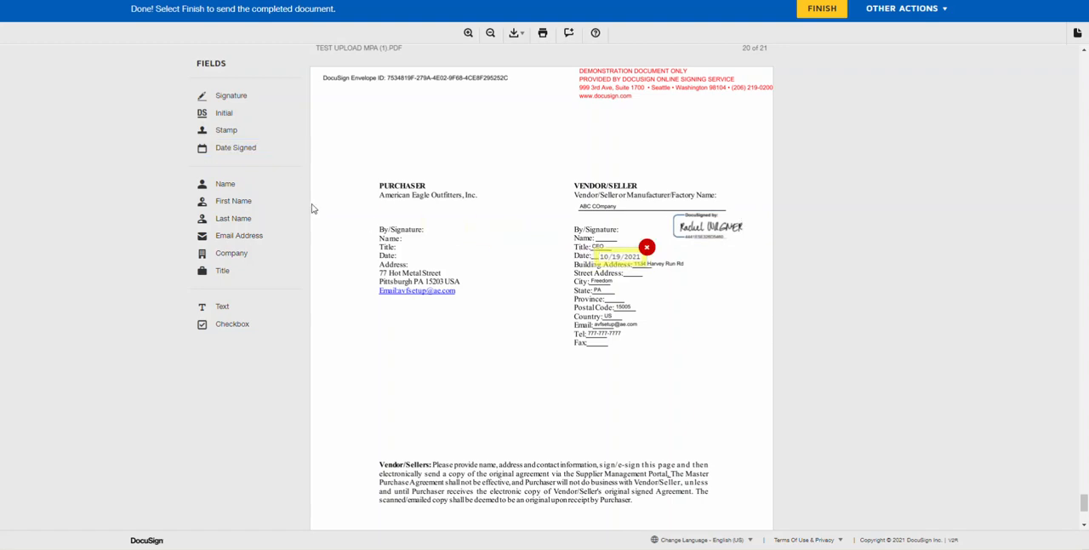
click(630, 238)
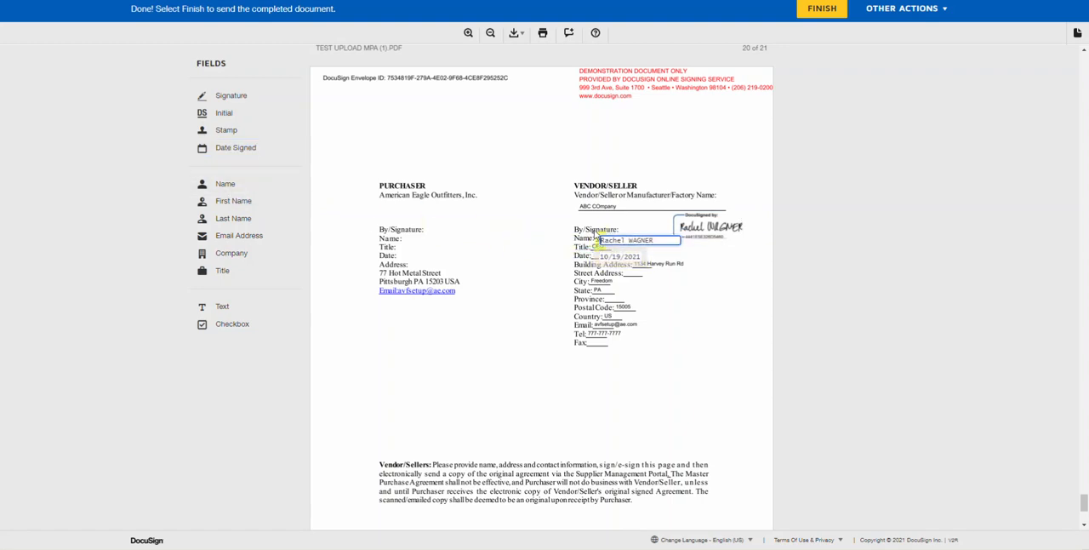
click(627, 240)
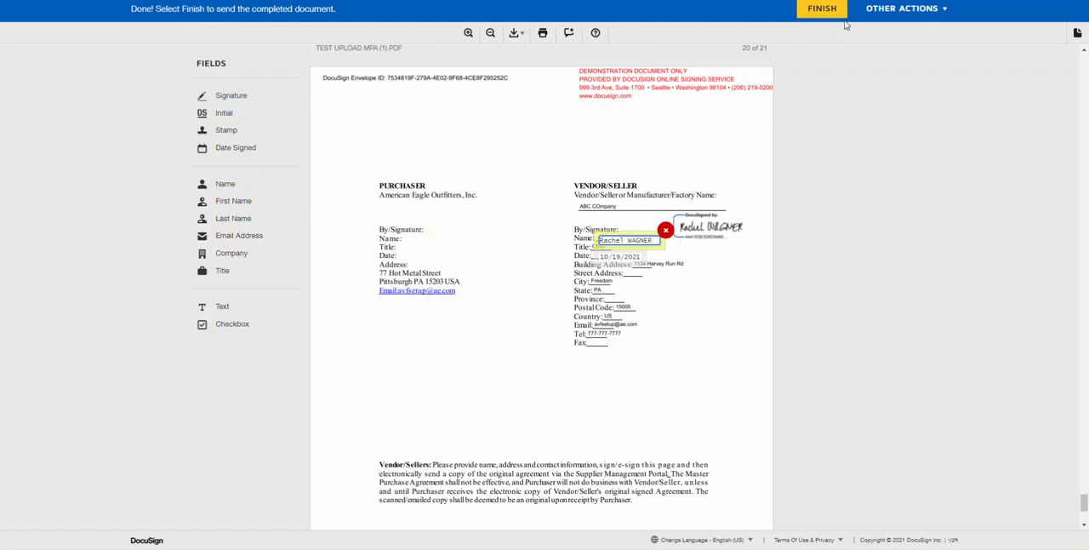